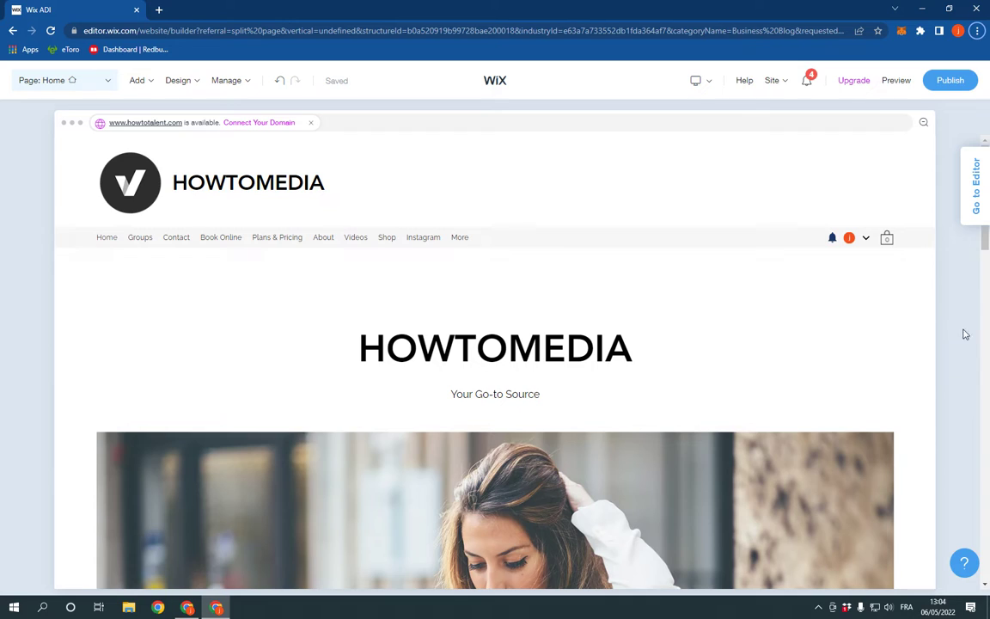
# - Open the Add menu listing Section to Page, Page and Apps options
pyautogui.click(495, 348)
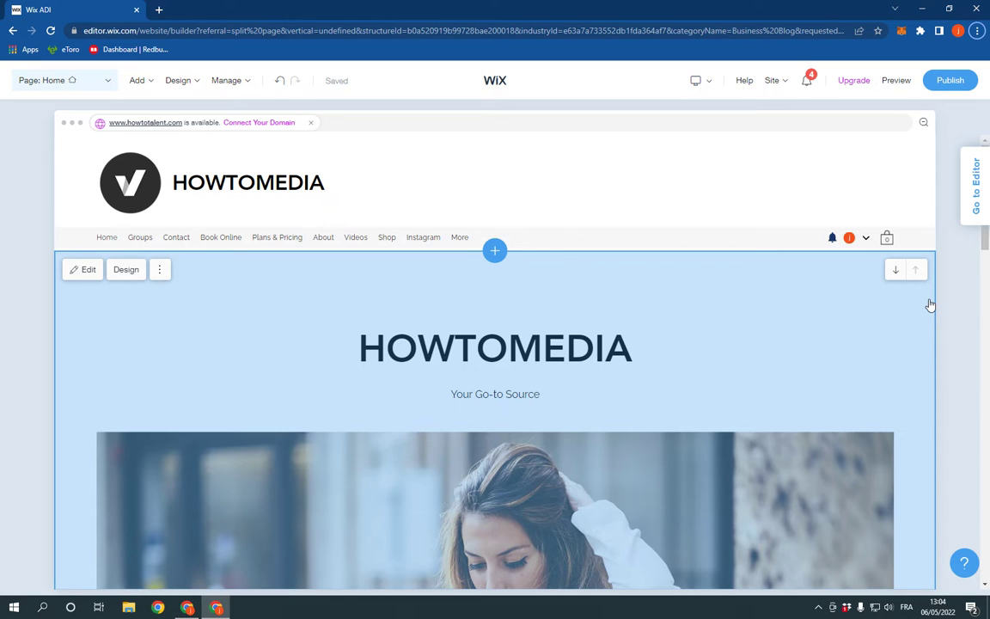
pyautogui.click(137, 80)
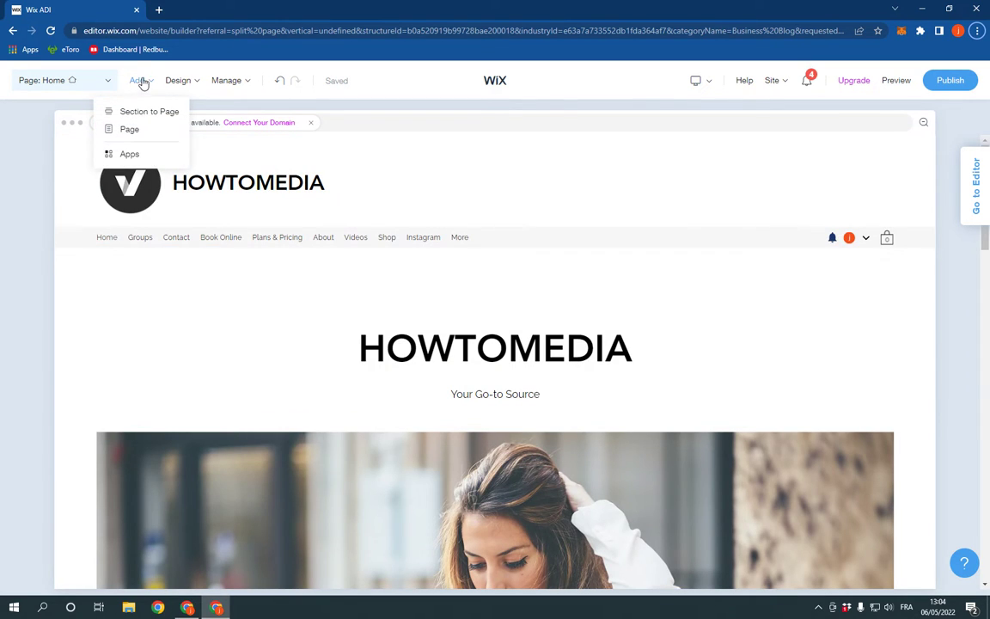
# - Choose Add Page and show the Legal lightbox age-verification templates
pyautogui.click(129, 129)
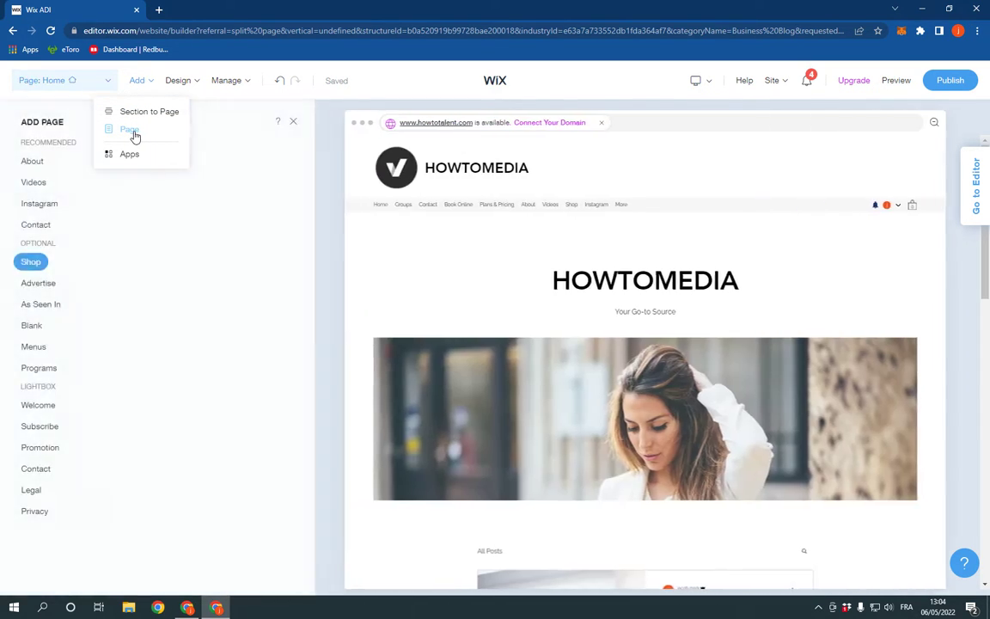
pyautogui.click(128, 129)
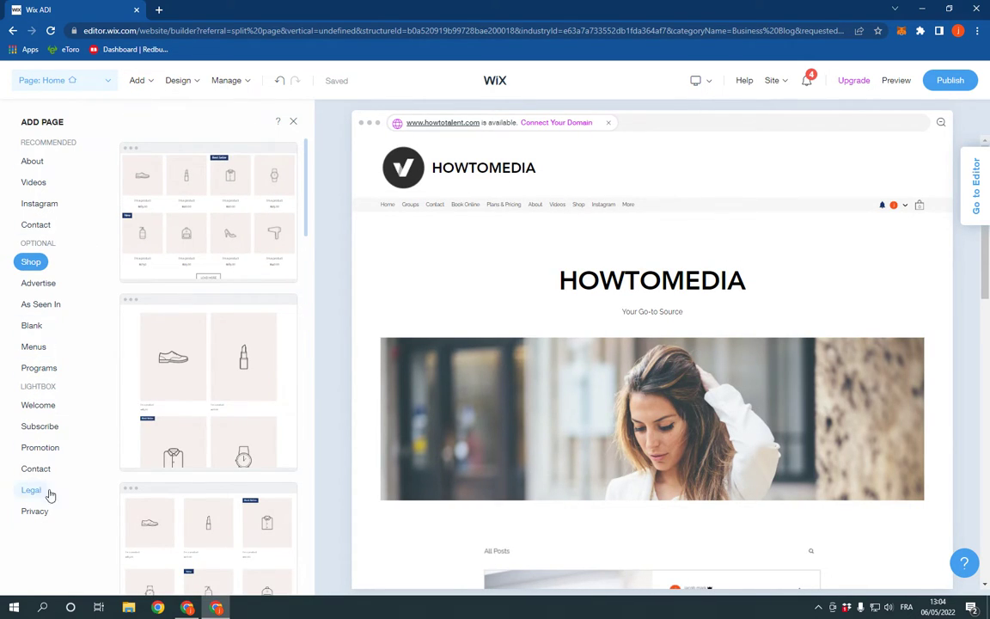
pyautogui.click(31, 490)
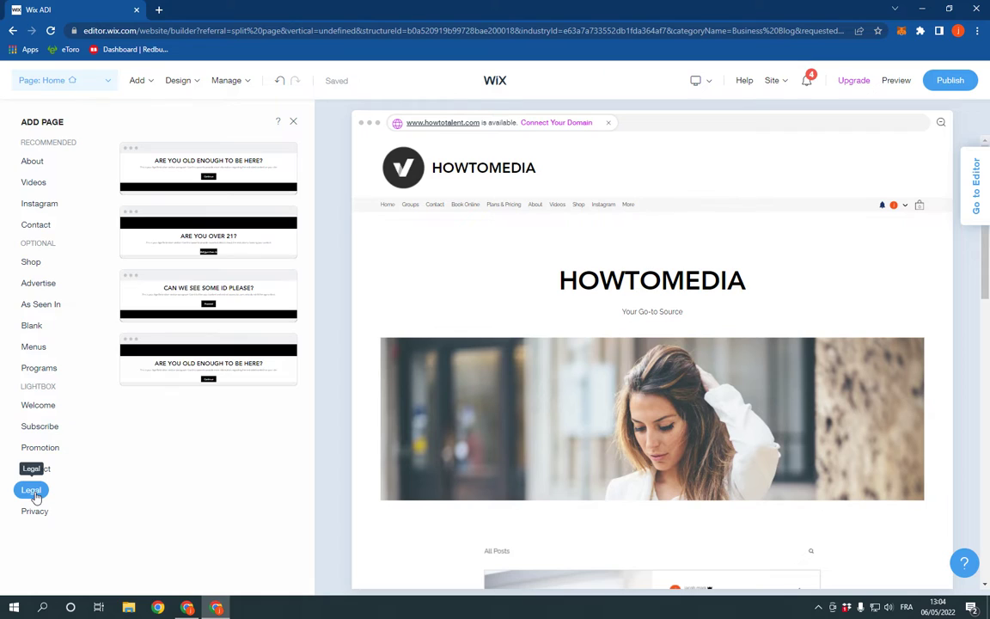
pyautogui.moveTo(208, 168)
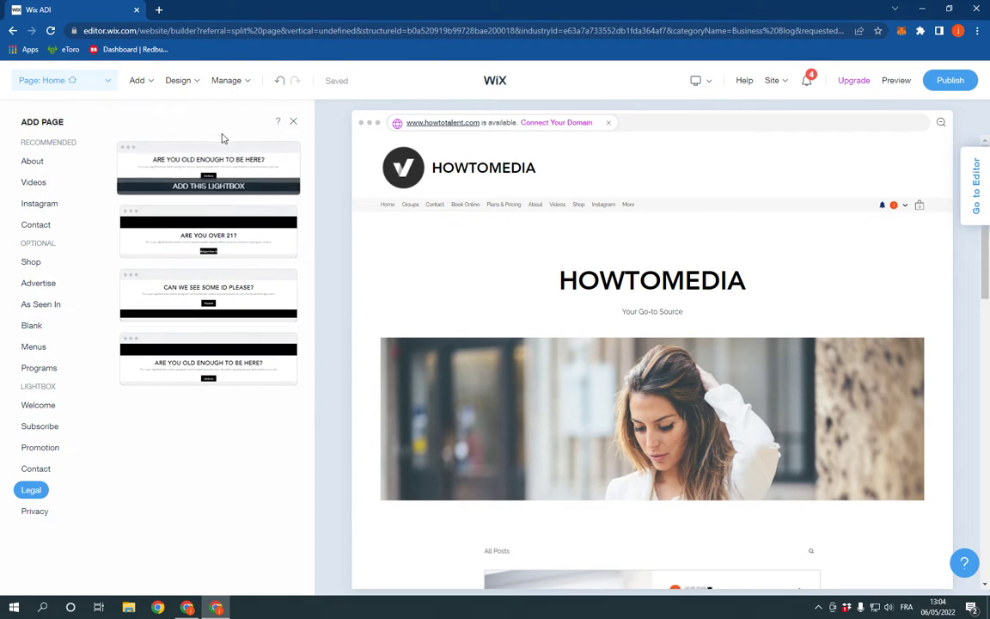
# - Add the 'Are You Old Enough to Be Here?' lightbox and dismiss the intro dialog
pyautogui.click(208, 168)
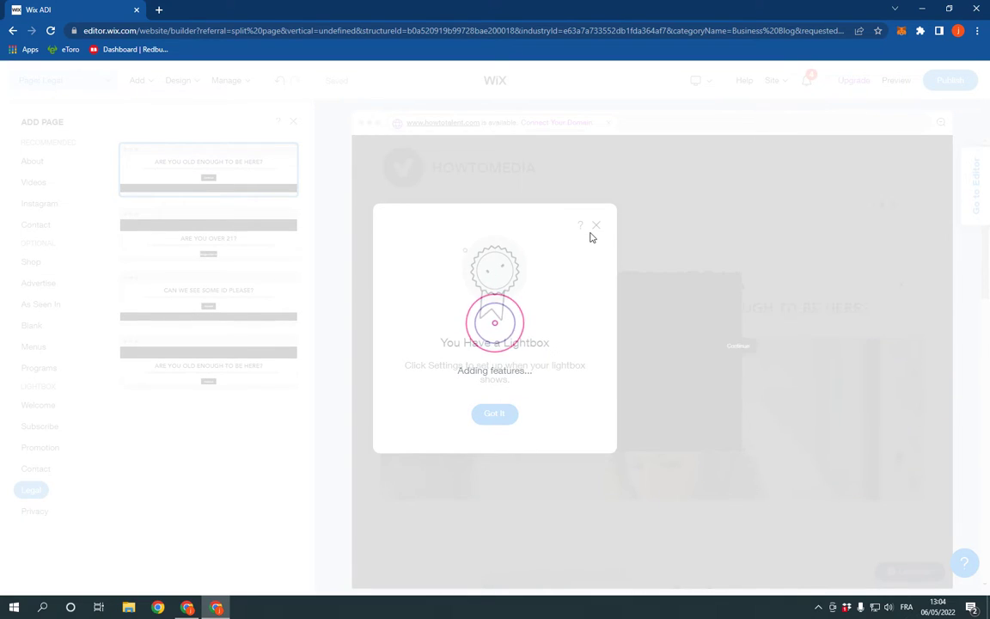
pyautogui.click(494, 413)
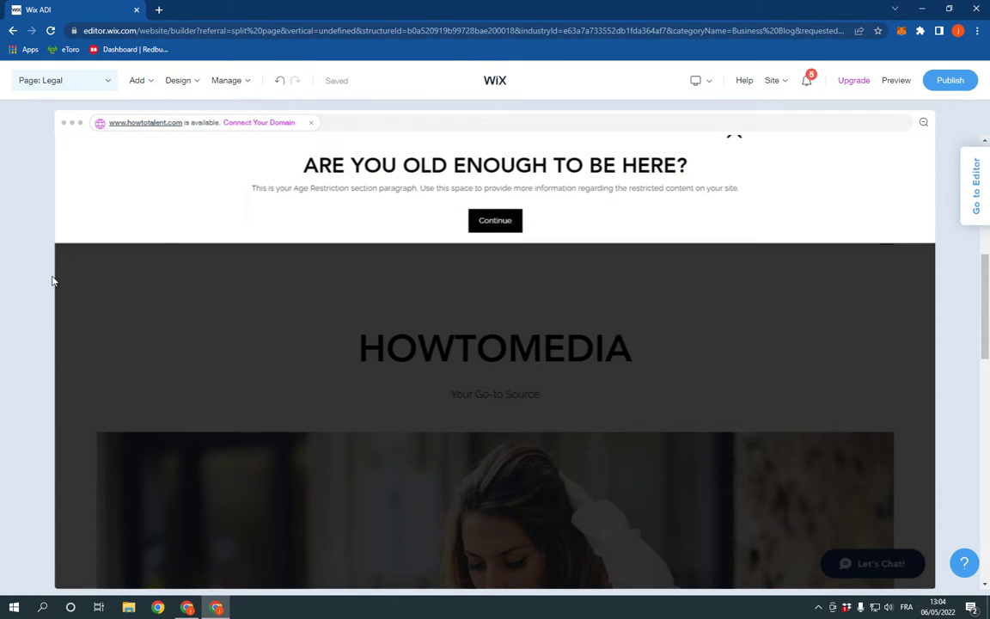
pyautogui.moveTo(456, 208)
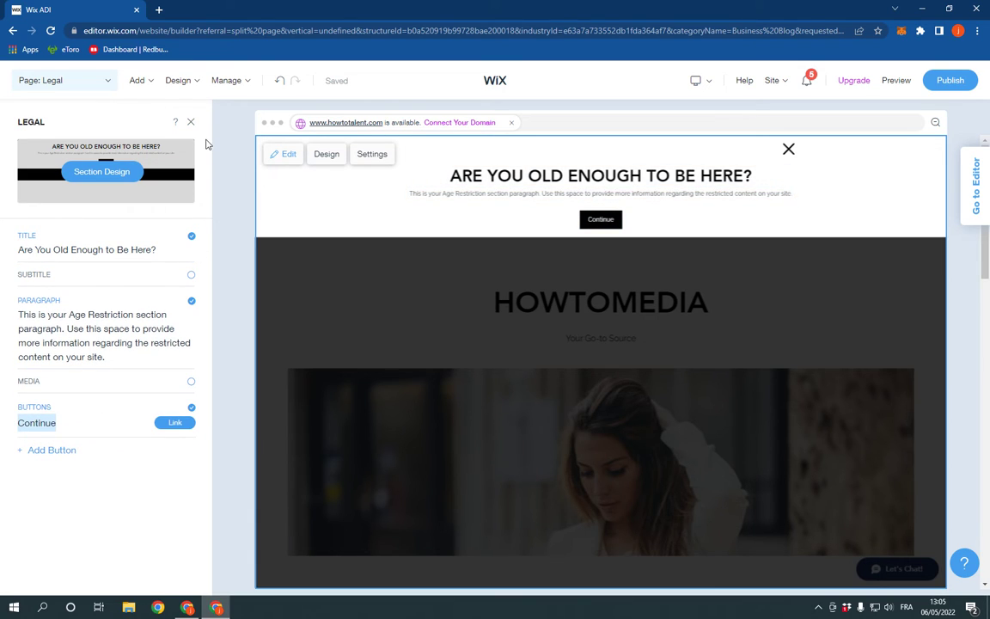
# - Close the Legal lightbox content panel and reopen the Add Page choices
pyautogui.click(191, 122)
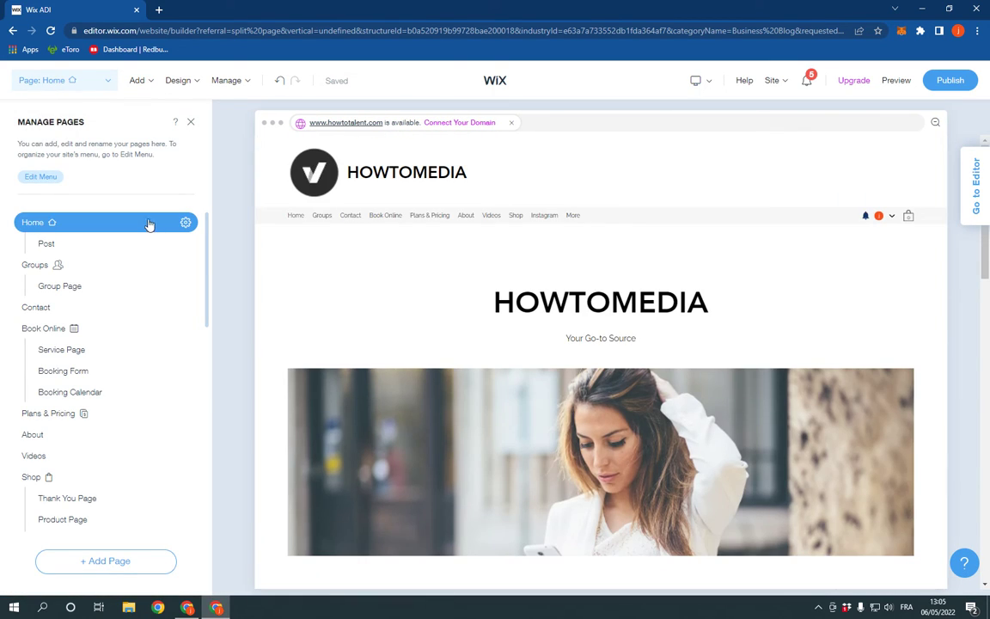
pyautogui.click(136, 80)
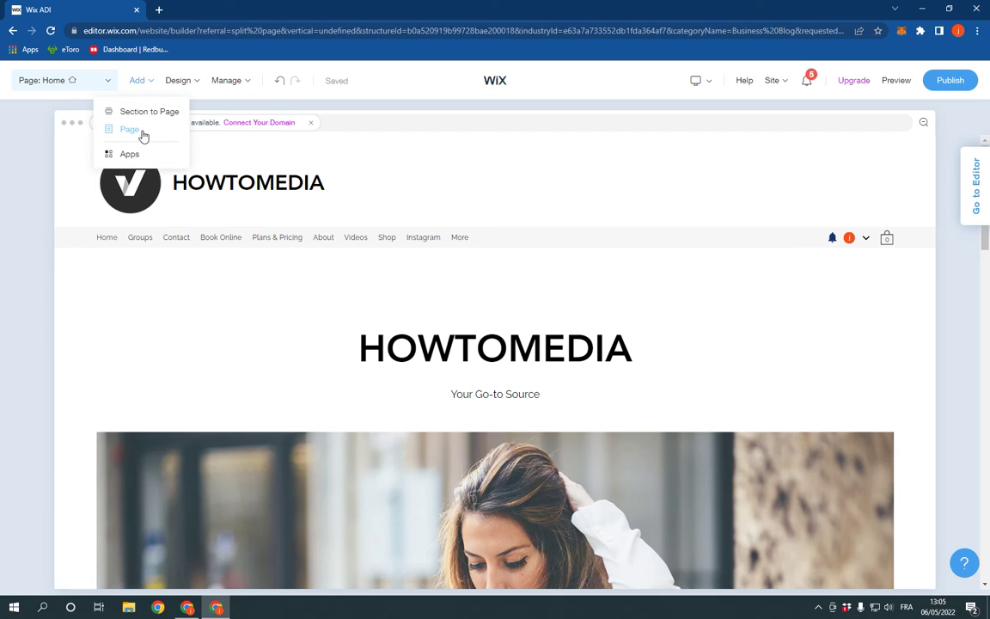
pyautogui.click(129, 129)
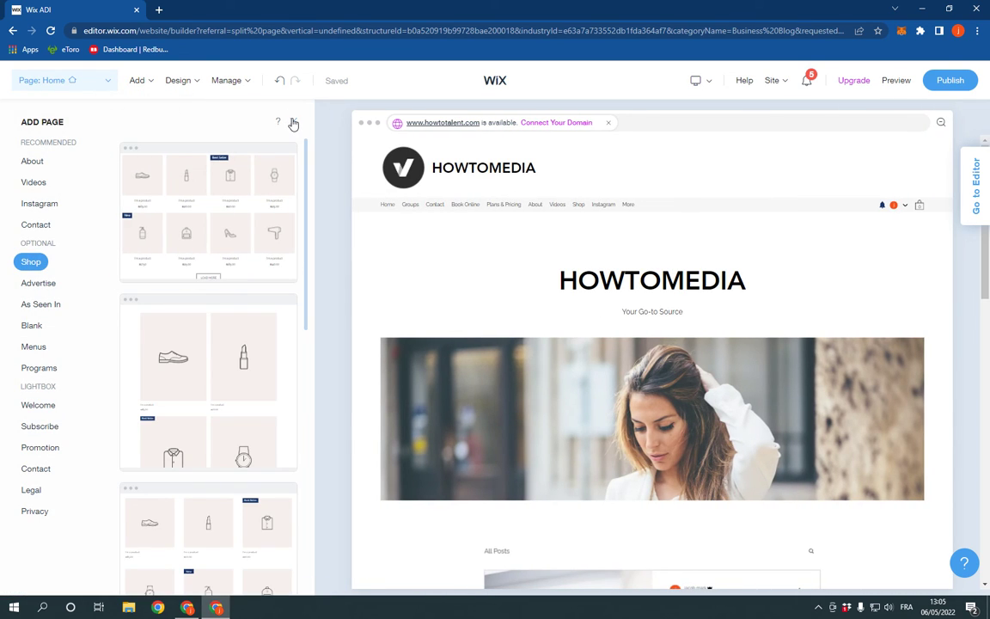